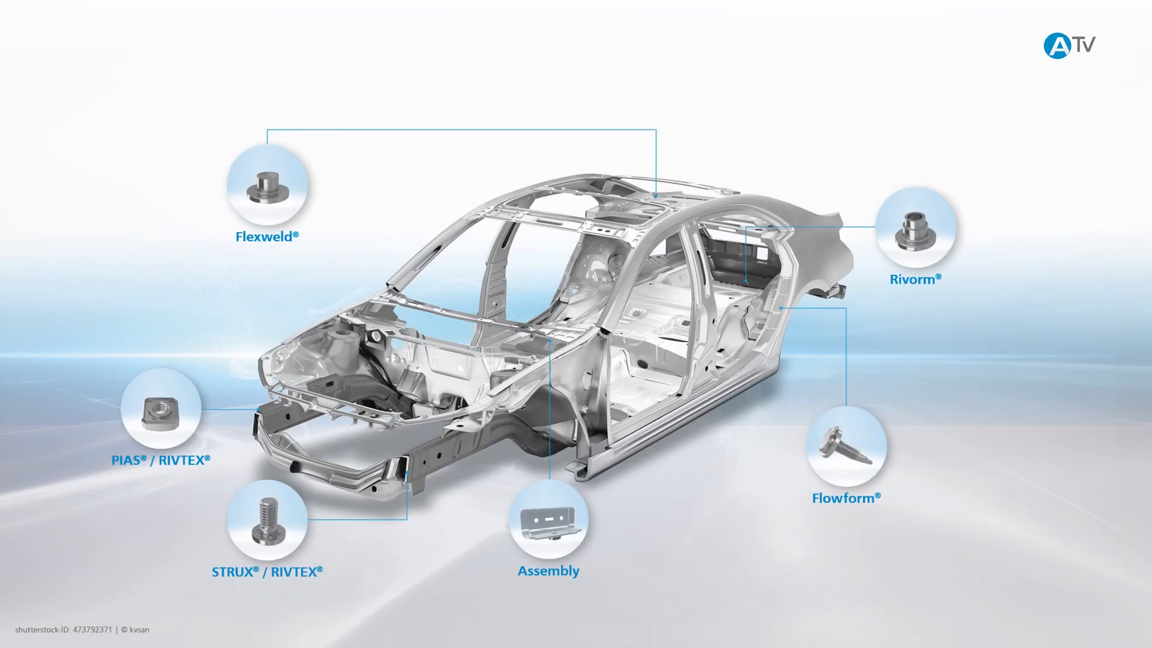
left_click(844, 445)
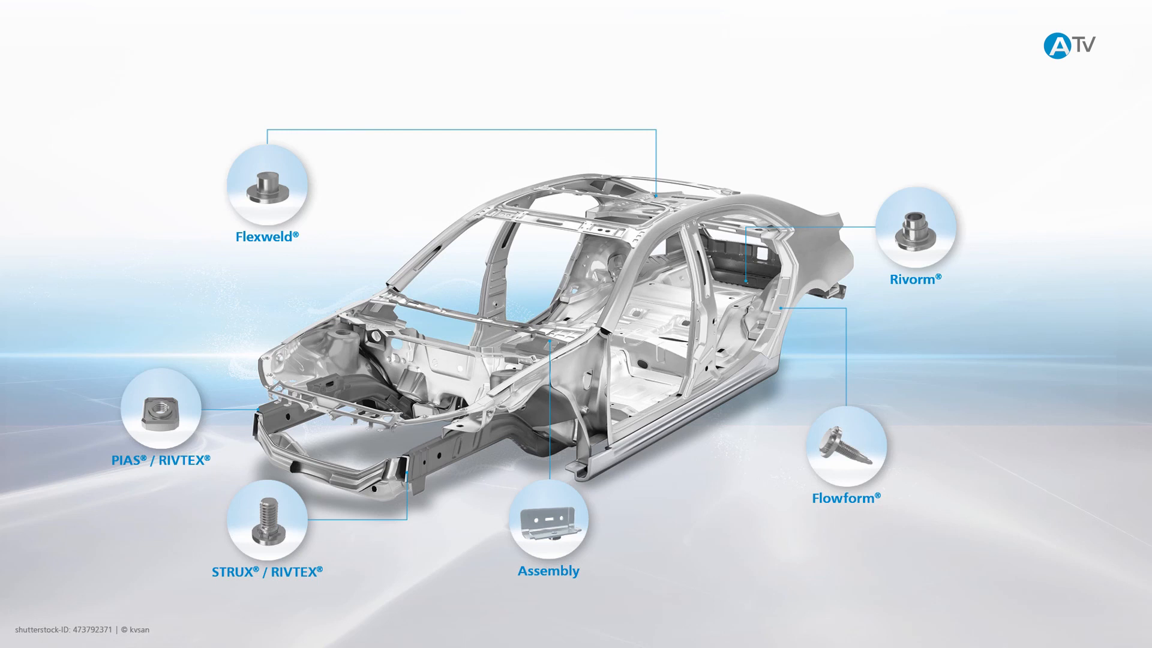
left_click(914, 230)
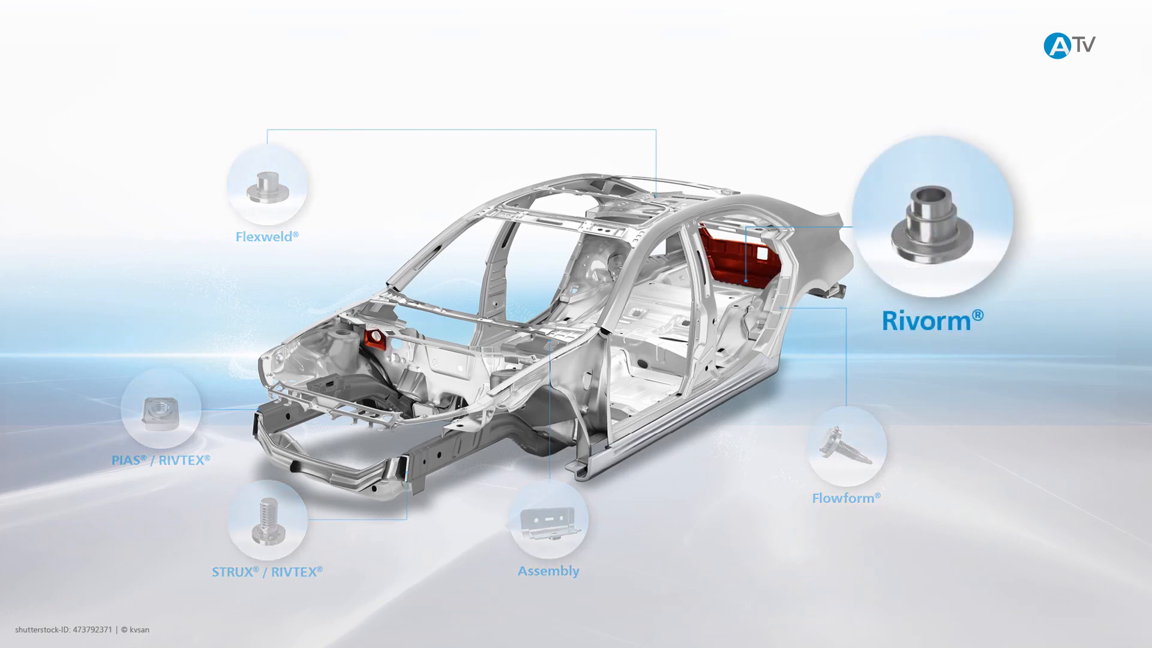